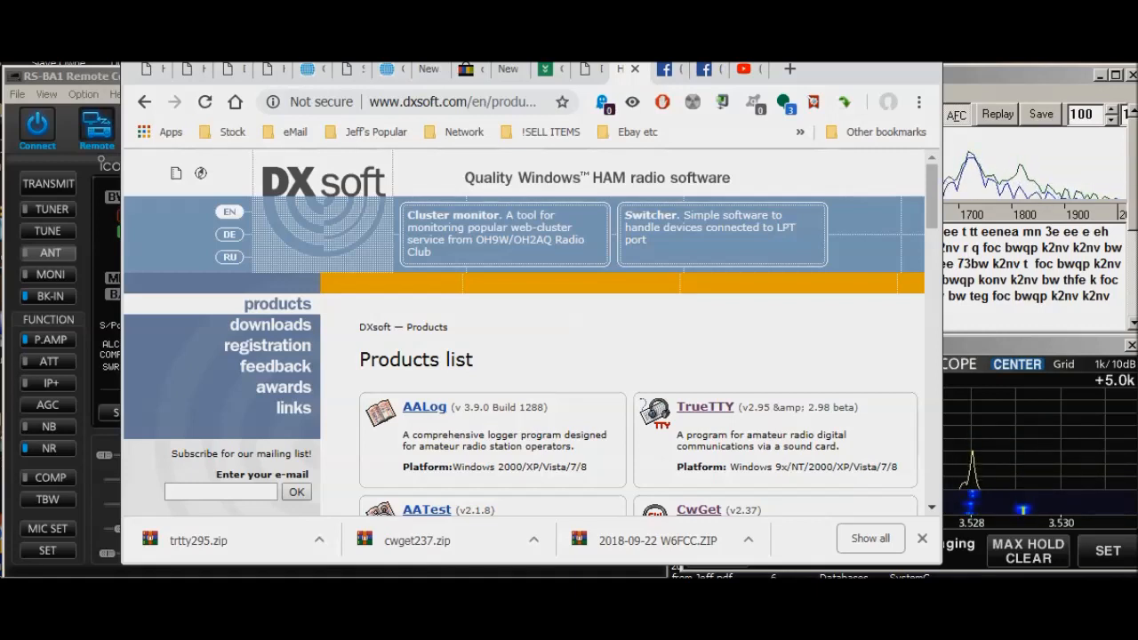
{"action": "mouse_move", "coordinate": [387, 158]}
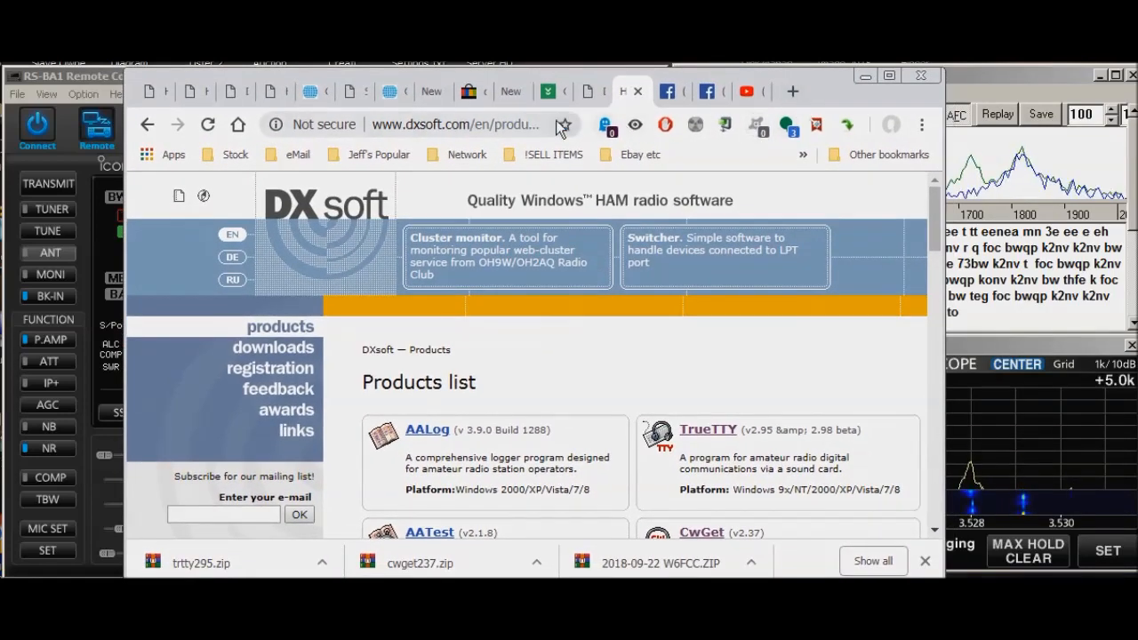
{"action": "mouse_move", "coordinate": [833, 371]}
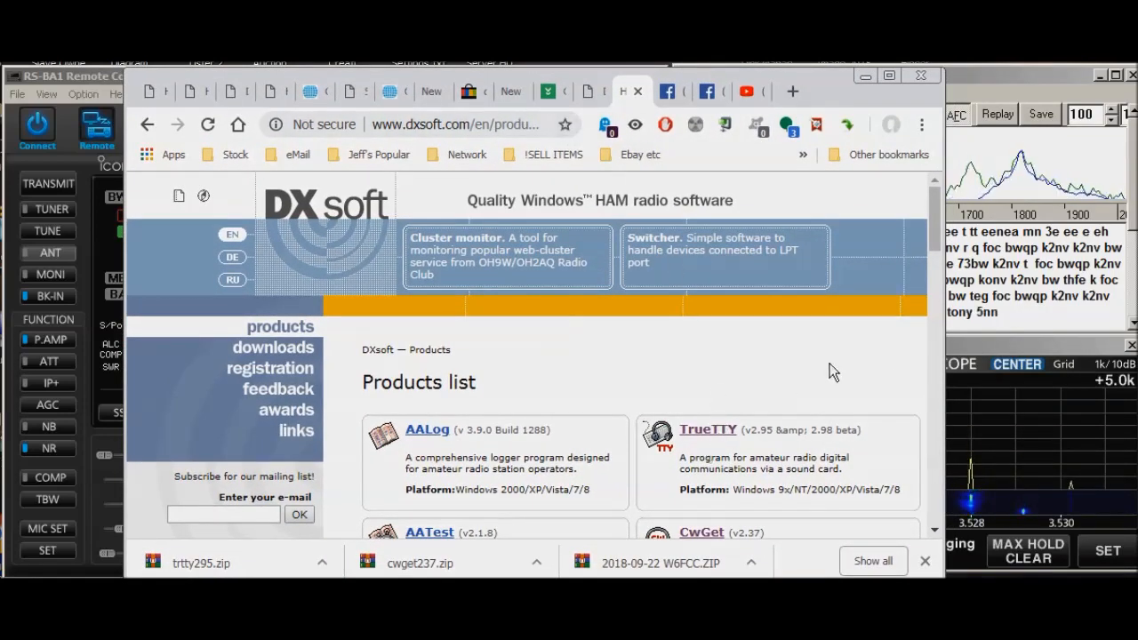
Step: Review the DXsoft products list down to the CwGet entry and close Chrome
{"action": "scroll", "scroll_direction": "down", "scroll_amount": 3}
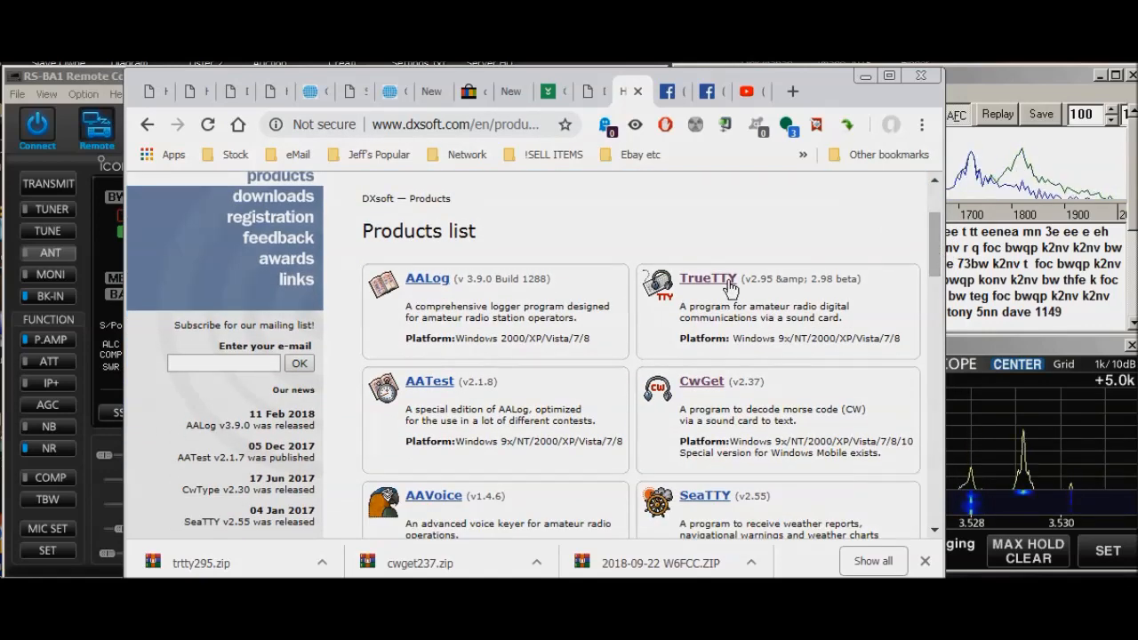
{"action": "mouse_move", "coordinate": [702, 366]}
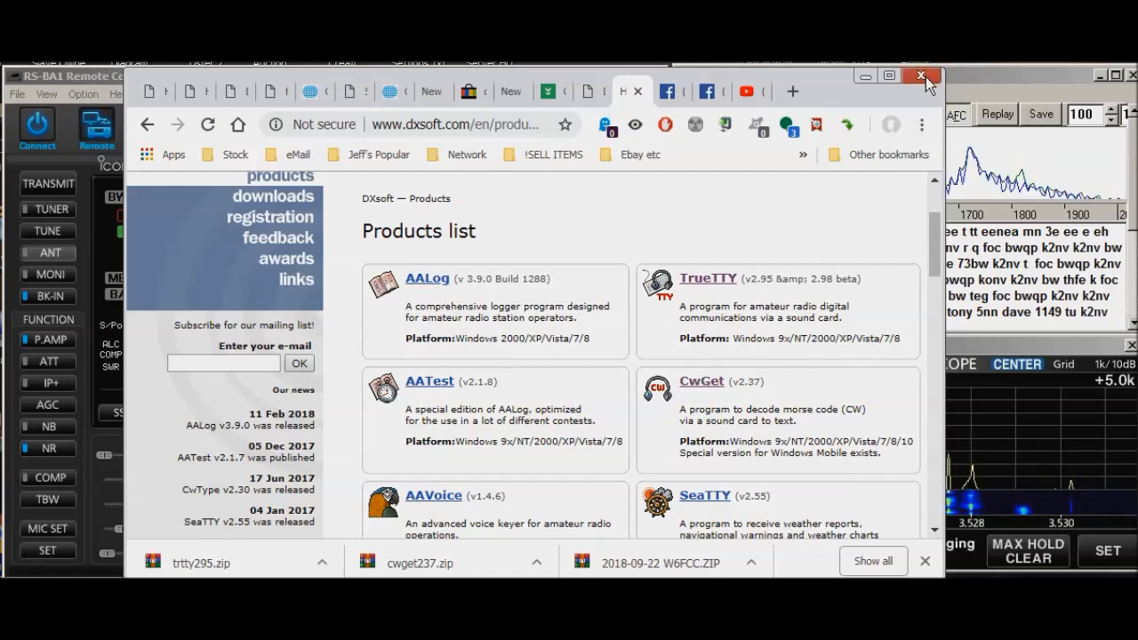
{"action": "left_click", "coordinate": [921, 75]}
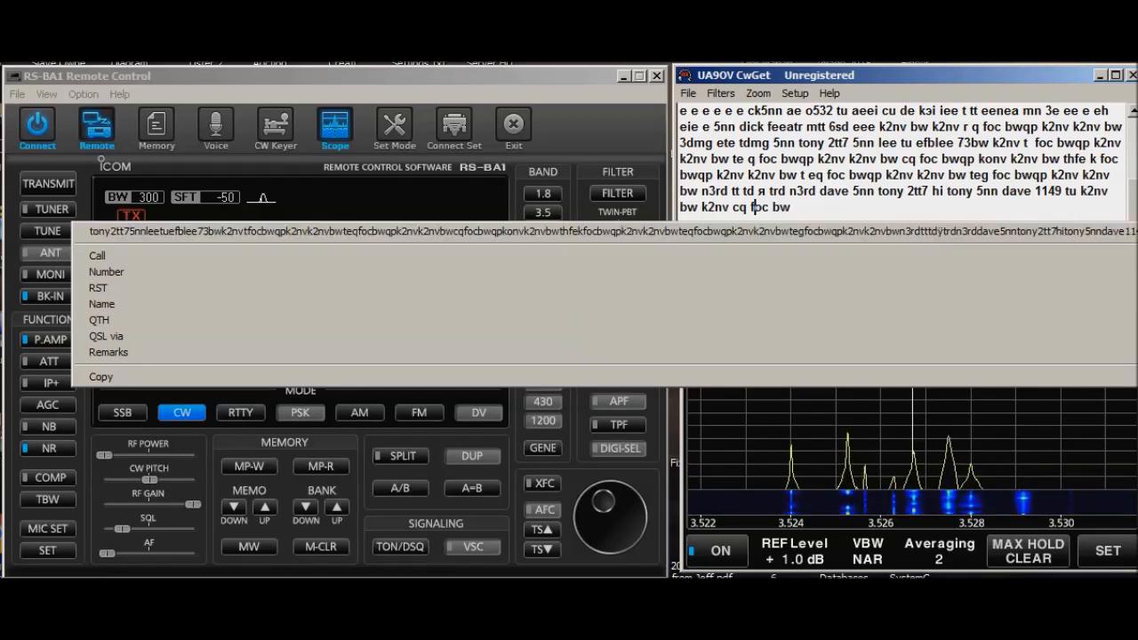
Step: Clear the decoded text from CwGet's receive window via File > Clear Buffer
{"action": "left_click", "coordinate": [686, 93]}
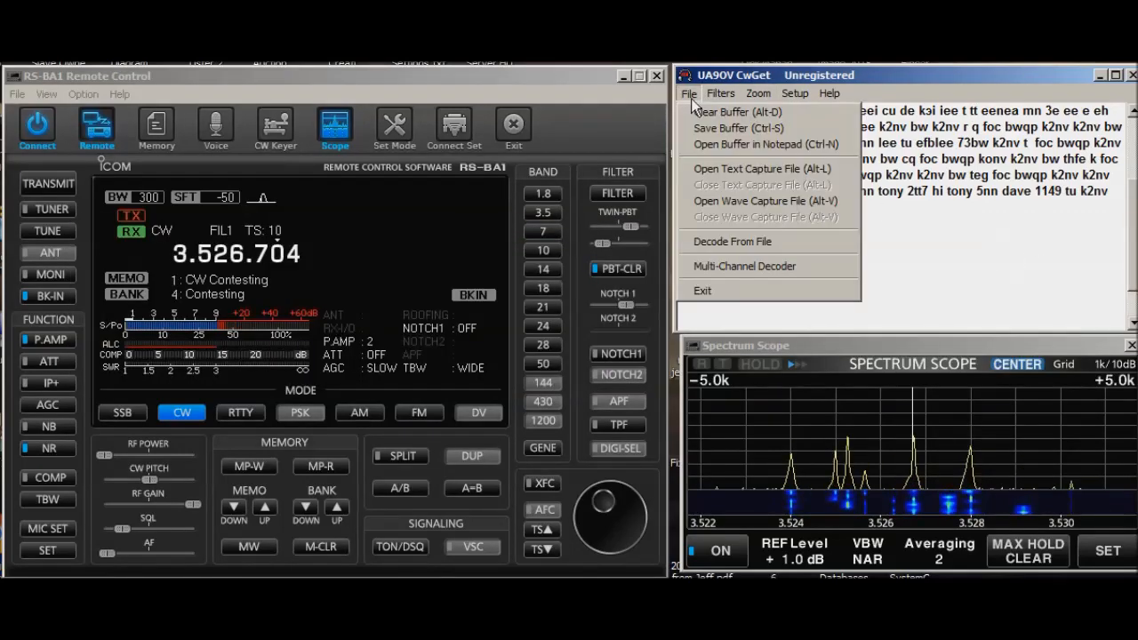
{"action": "left_click", "coordinate": [738, 110]}
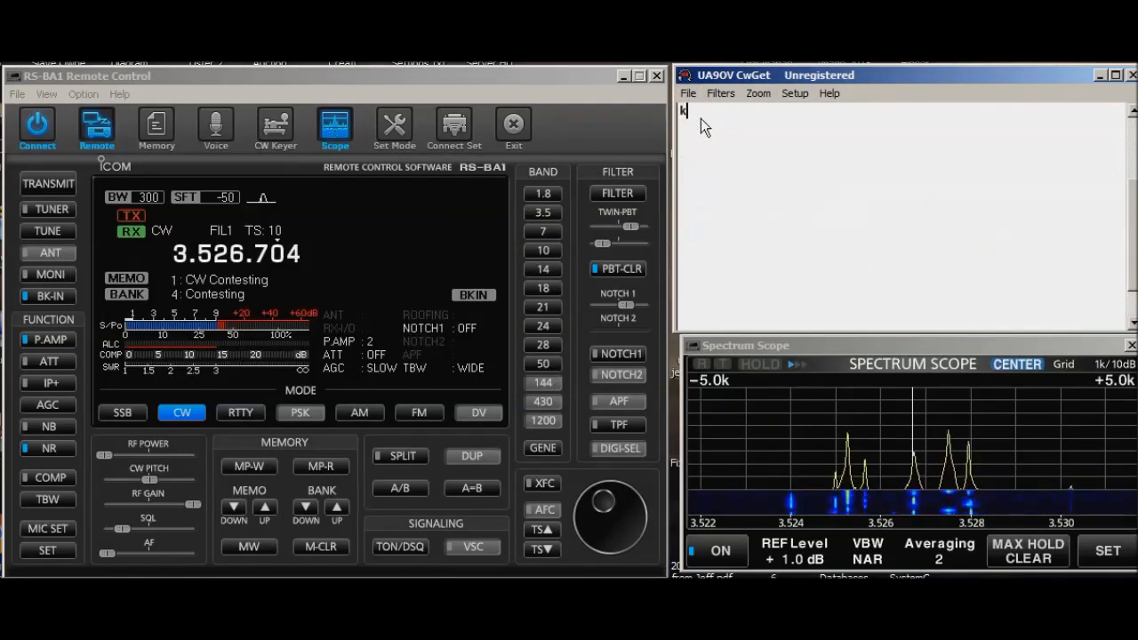
Step: Let CwGet decode incoming CW (k2nv, bwqp, n1hfe) into the window and bring up the Setup menu
{"action": "type", "text": "2nv"}
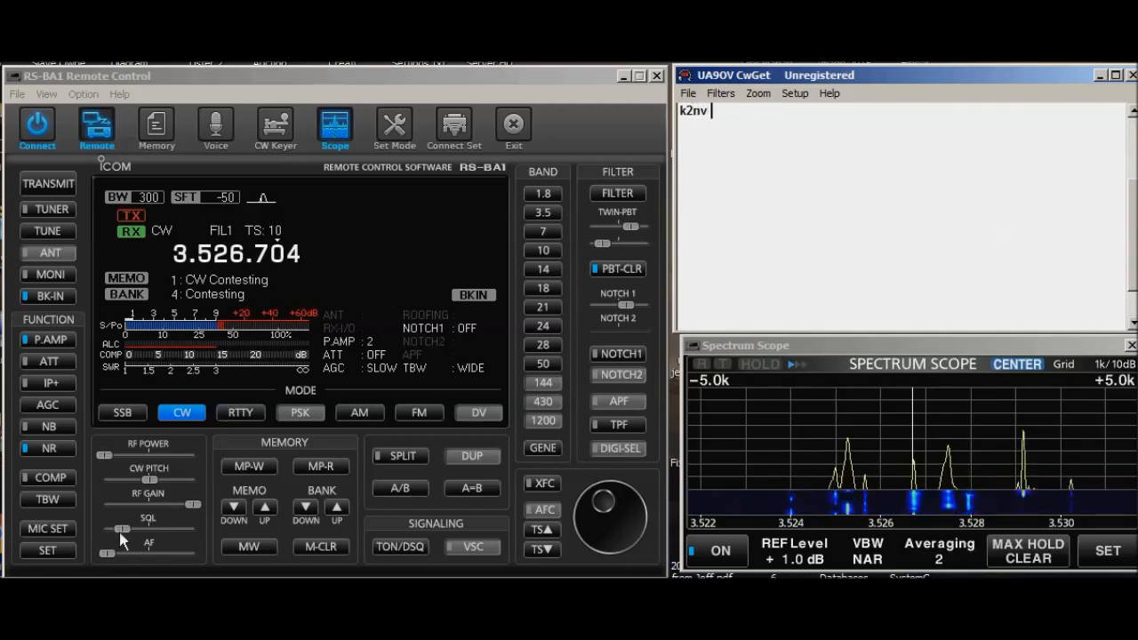
{"action": "type", "text": "bw"}
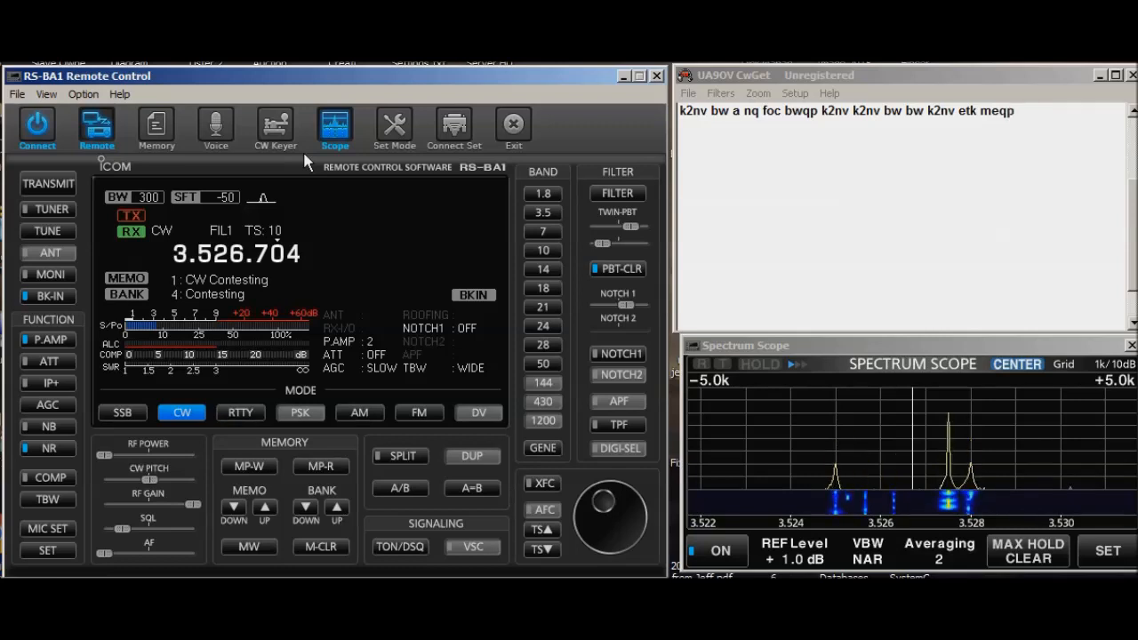
{"action": "type", "text": "n1"}
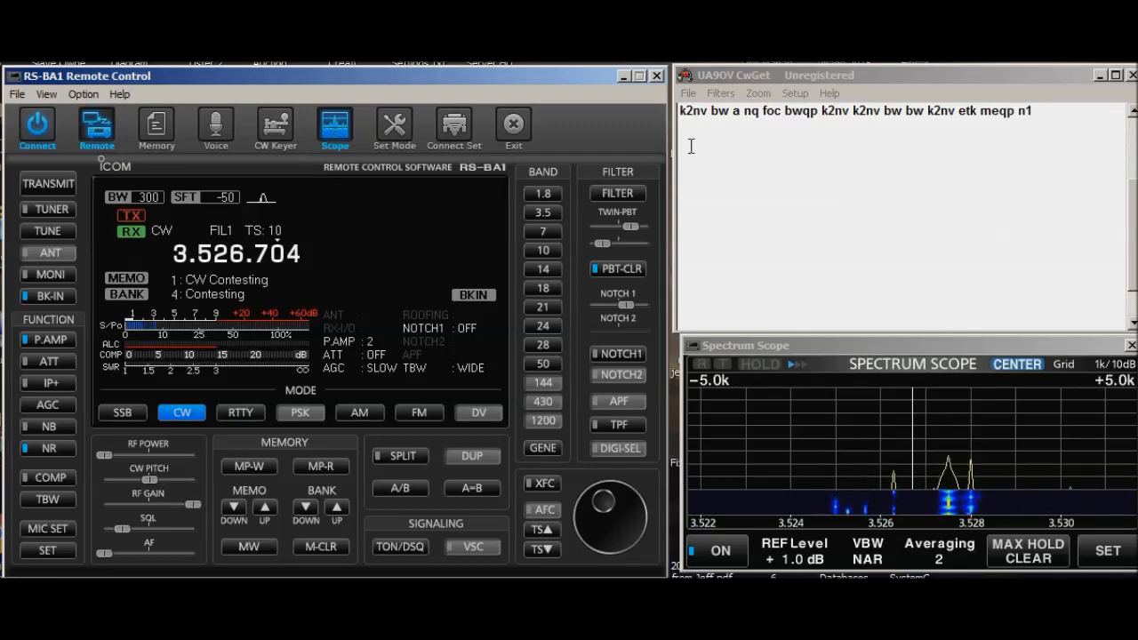
{"action": "type", "text": "hfe n1hfe"}
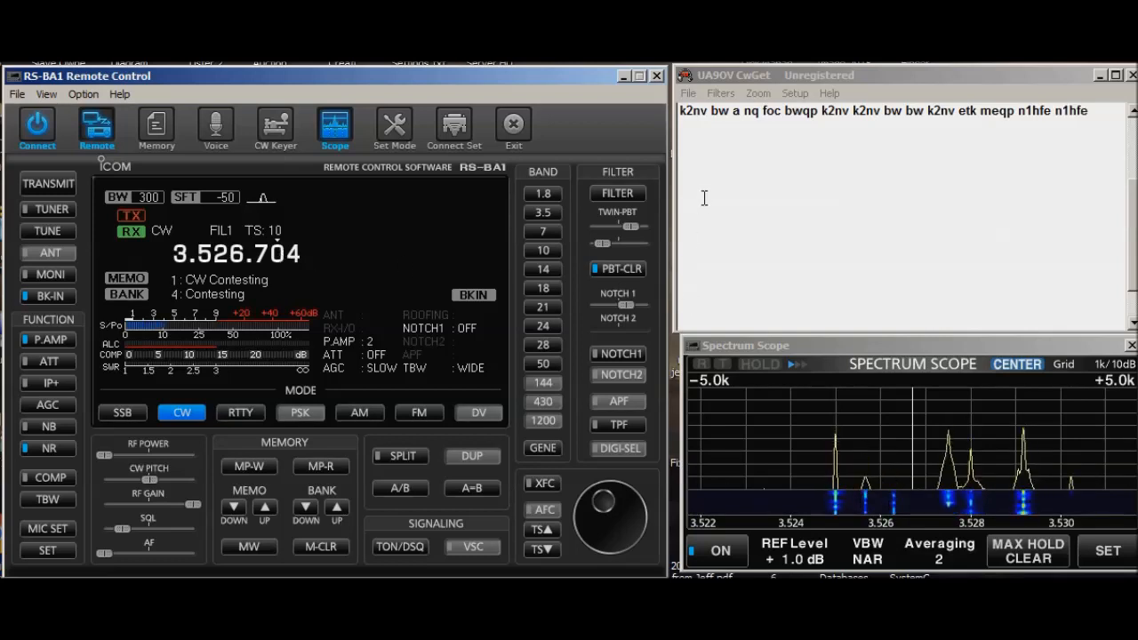
{"action": "left_click", "coordinate": [793, 92]}
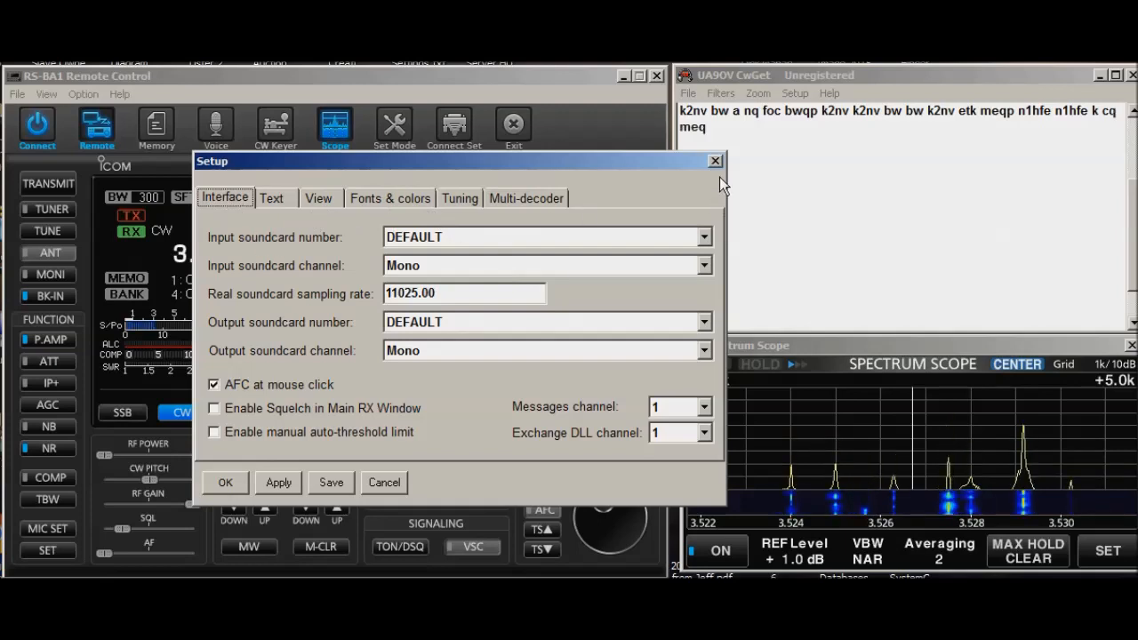
{"action": "left_click", "coordinate": [715, 160]}
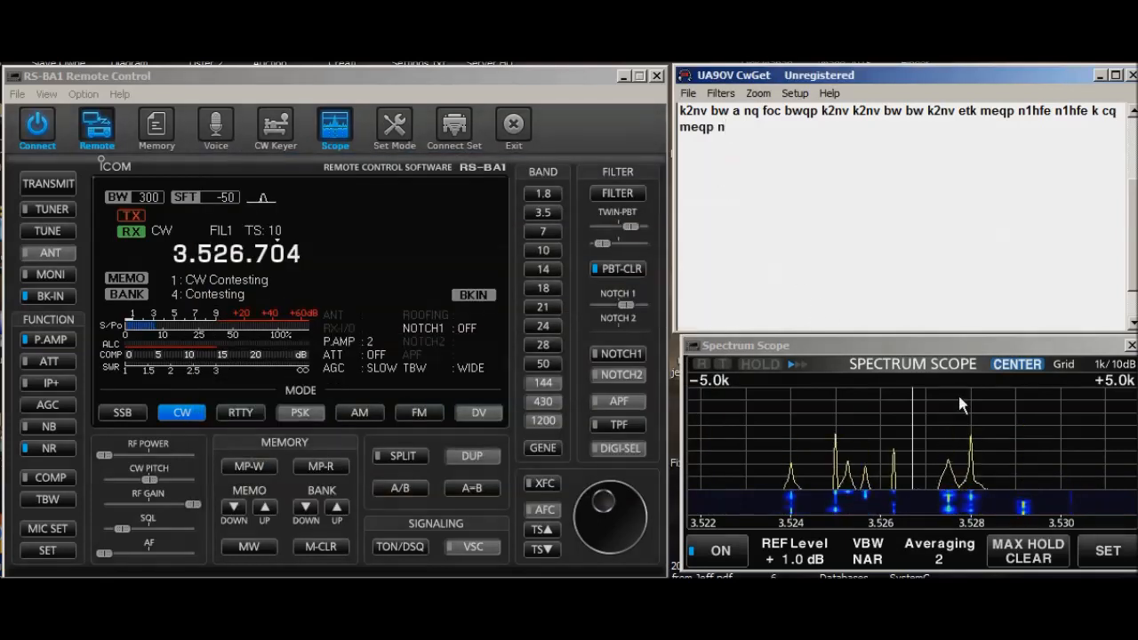
{"action": "type", "text": "n1hfe k"}
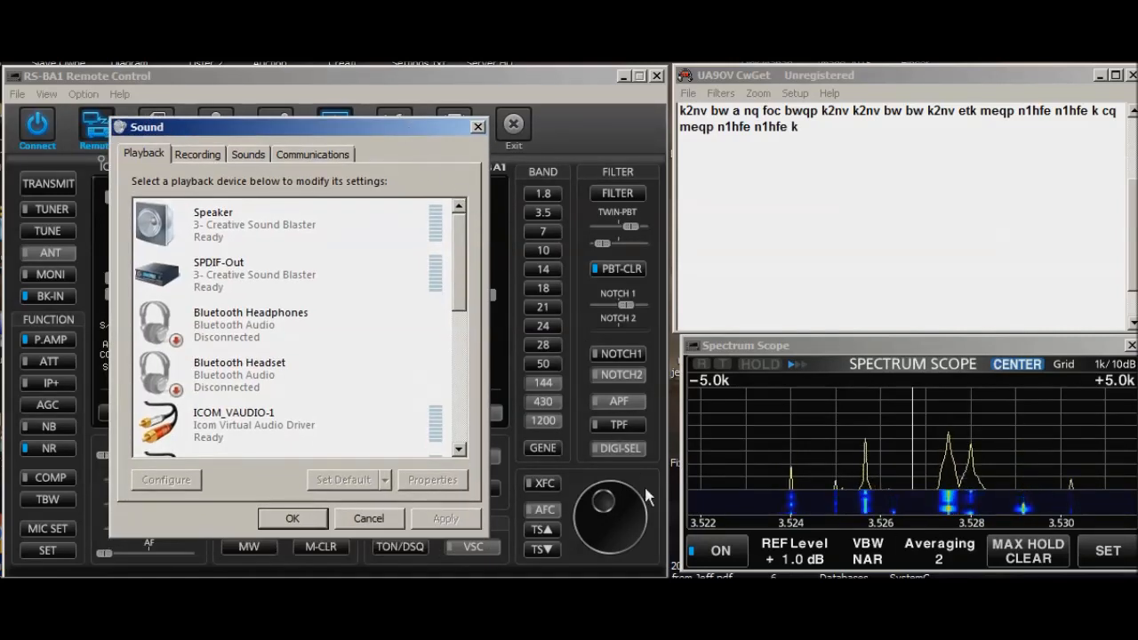
{"action": "scroll", "scroll_direction": "down", "scroll_amount": 3}
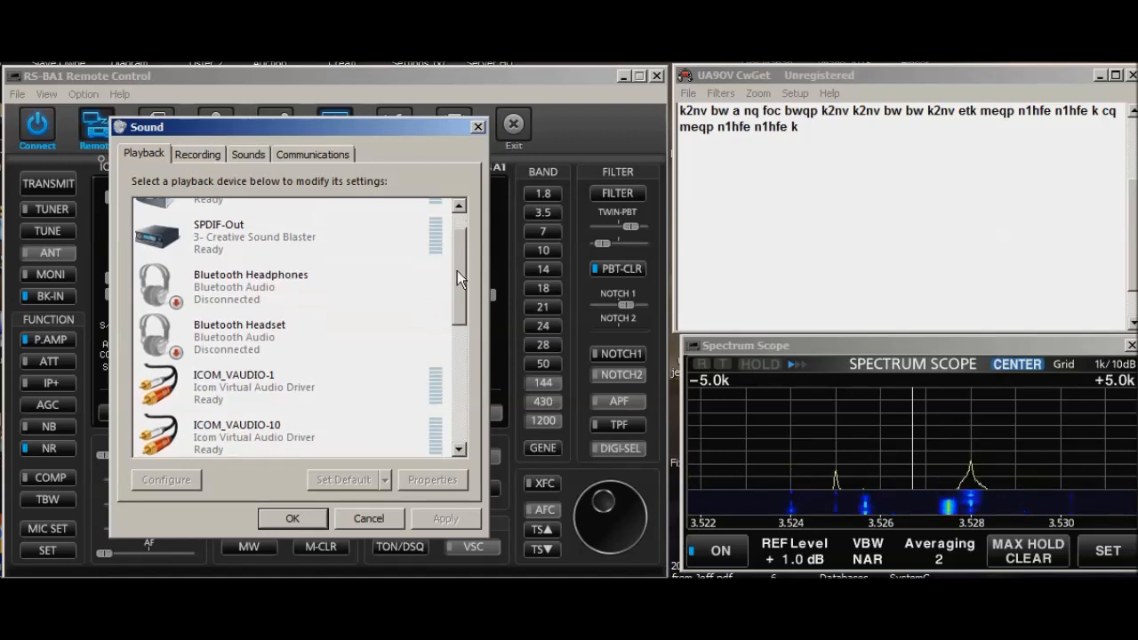
{"action": "scroll", "scroll_direction": "down", "scroll_amount": 3}
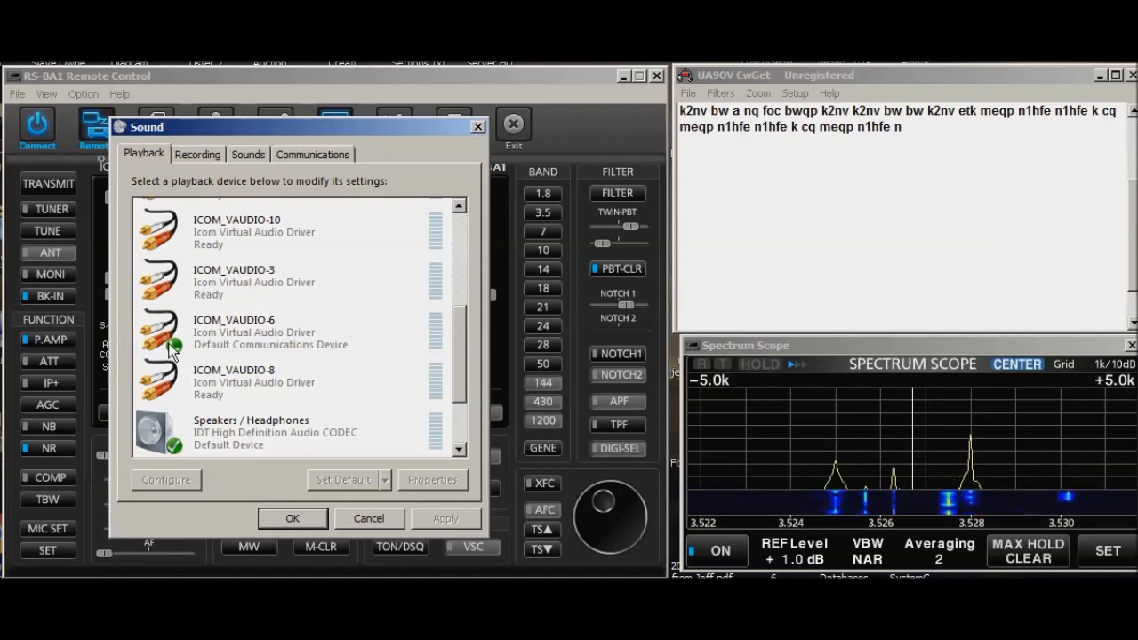
{"action": "left_click", "coordinate": [292, 519]}
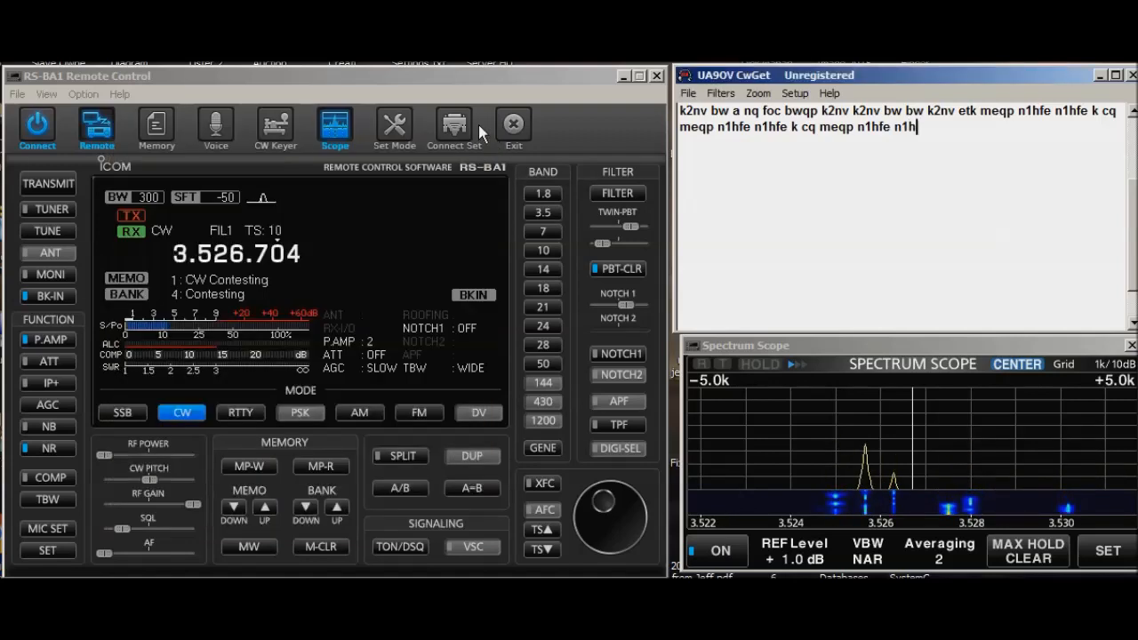